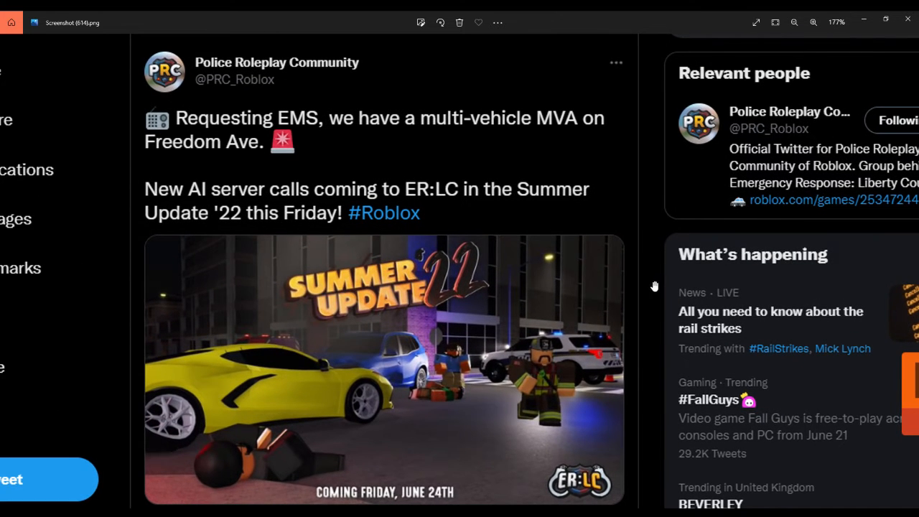
- Pan down to the tweet's retweet and like counts and the first reply
scroll("down", 3)
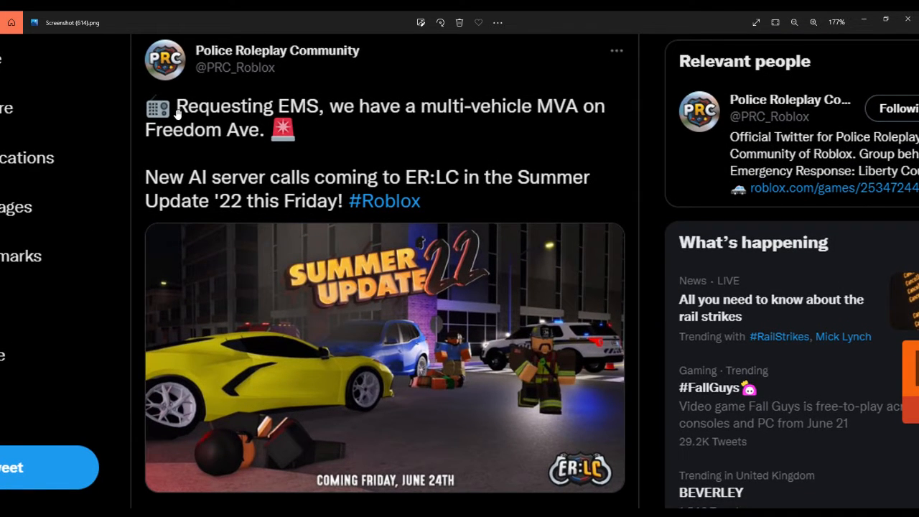
mouse_move(593, 412)
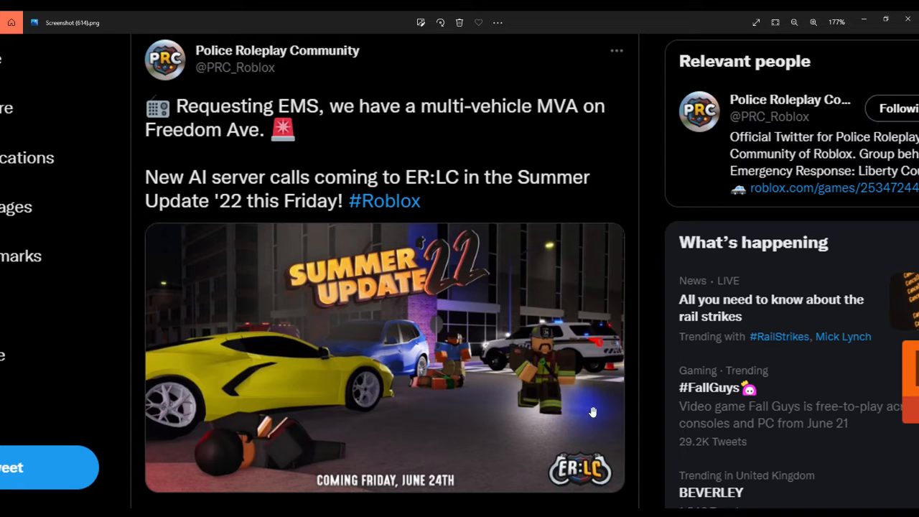
mouse_move(562, 381)
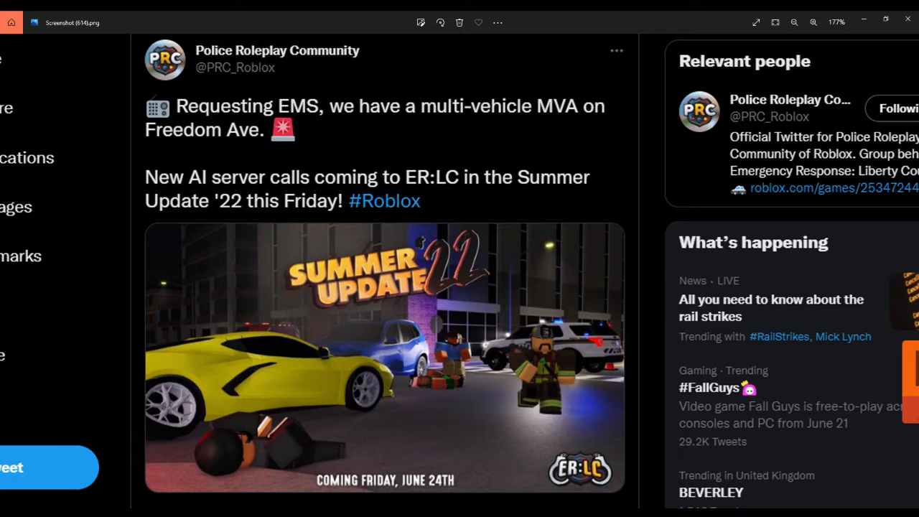
mouse_move(770, 338)
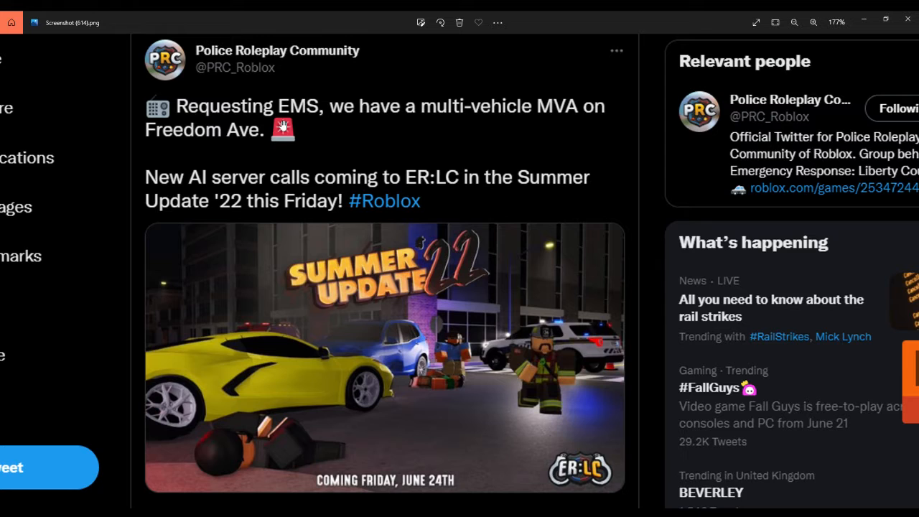
mouse_move(465, 58)
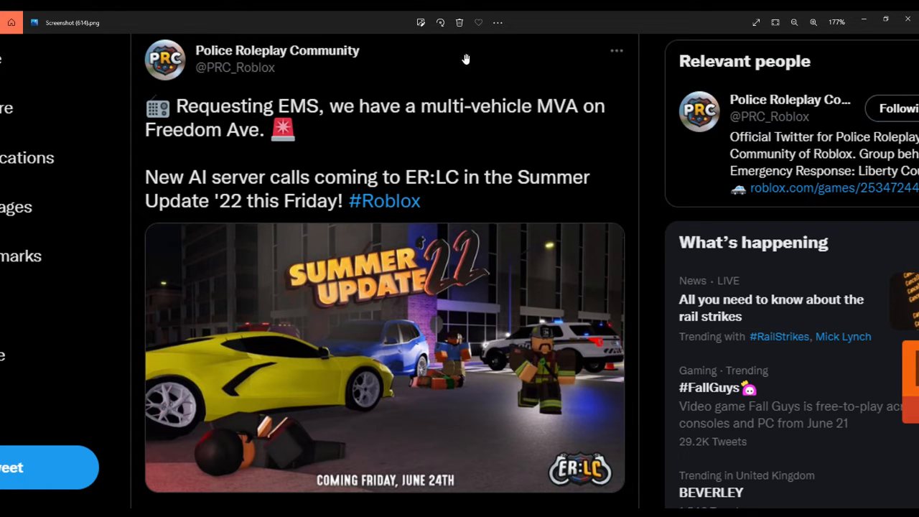
mouse_move(474, 353)
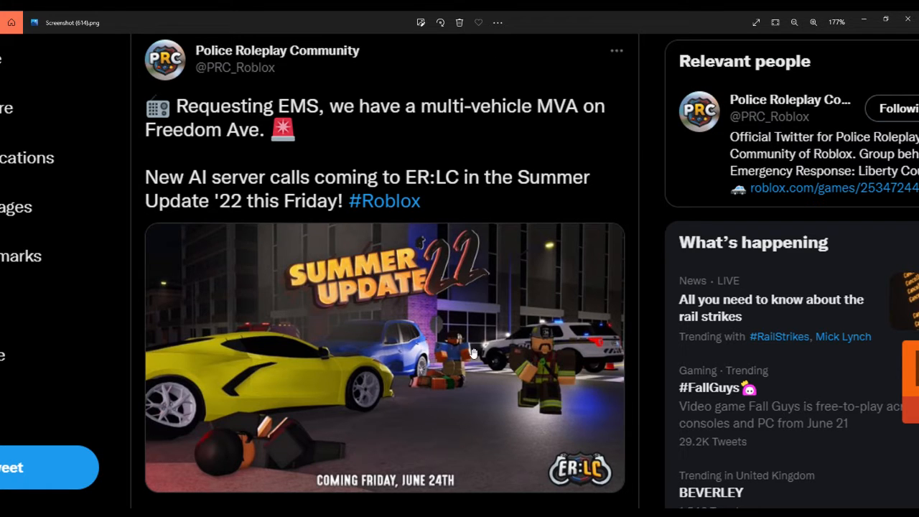
mouse_move(94, 477)
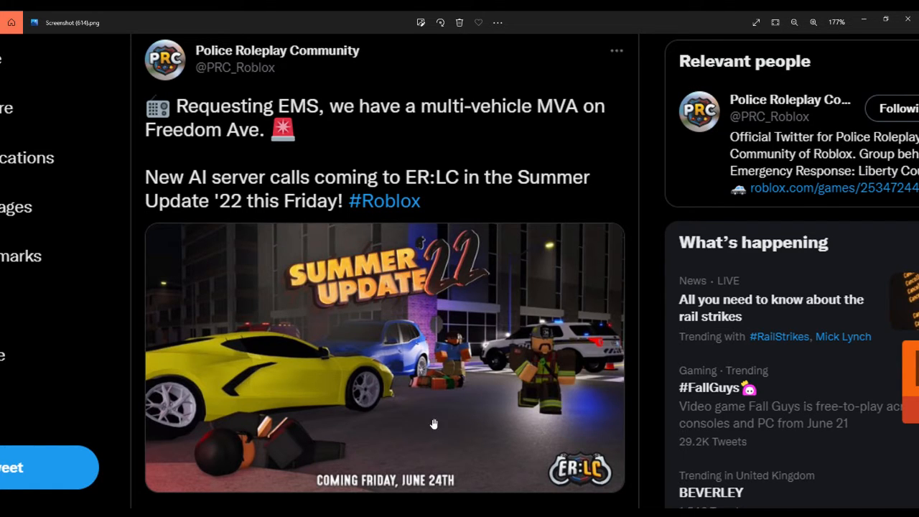
mouse_move(201, 291)
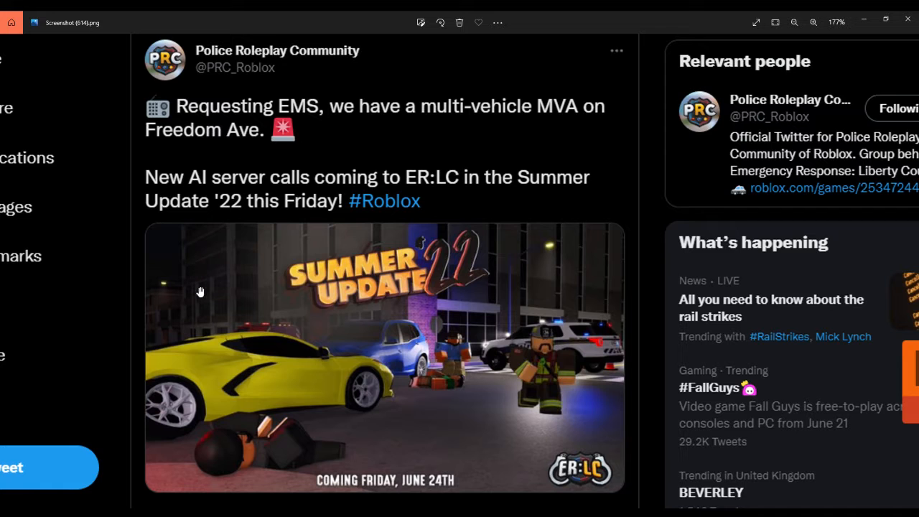
scroll("down", 3)
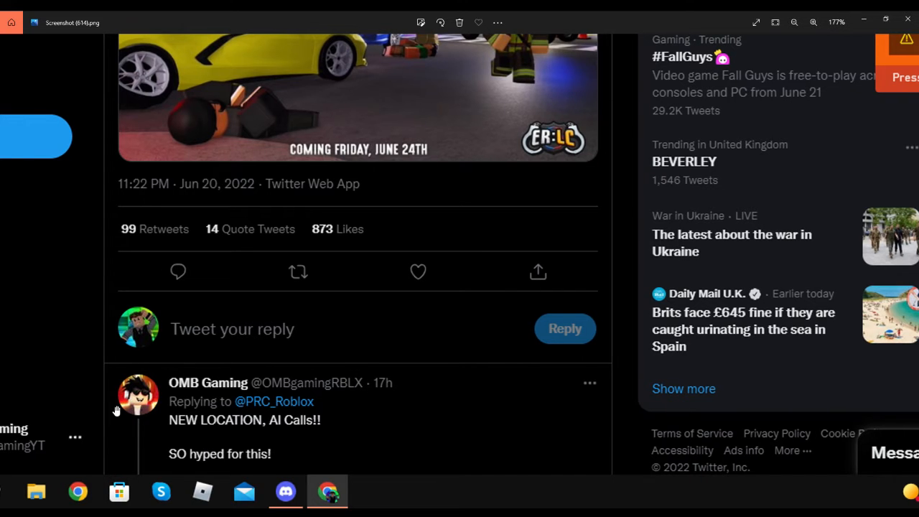
mouse_move(161, 385)
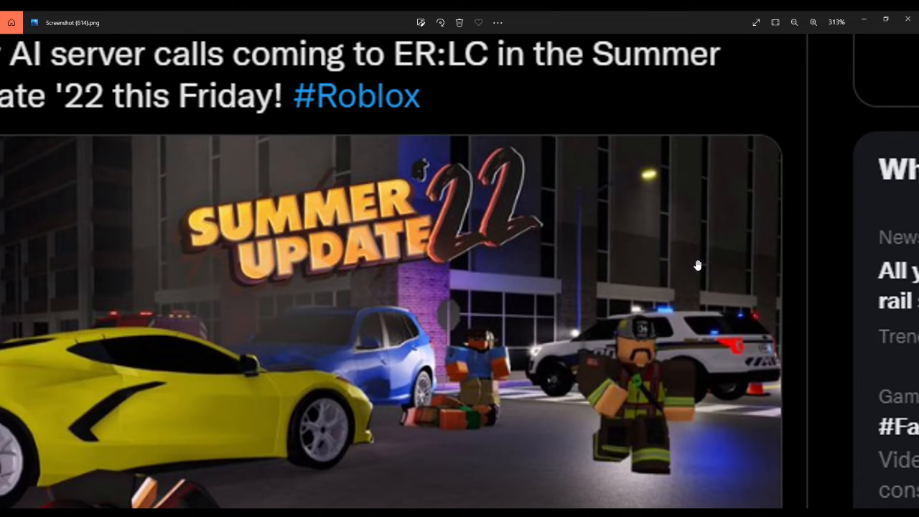
mouse_move(453, 250)
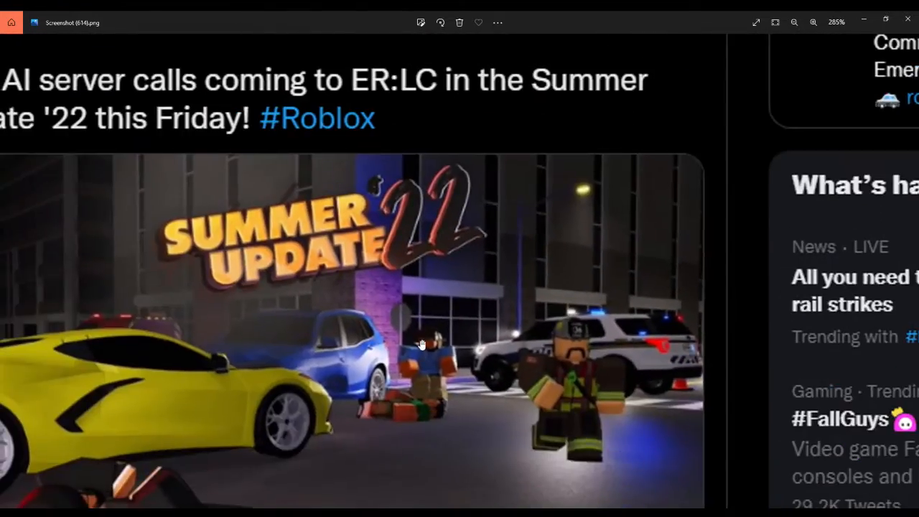
- Zoom the Summer Update '22 artwork to about 313%, then back out to about 133%
left_click(794, 22)
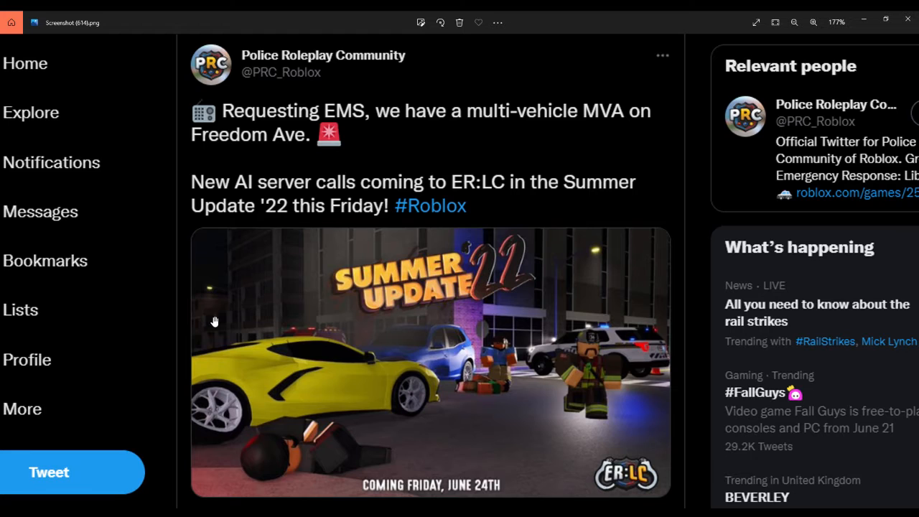
mouse_move(492, 322)
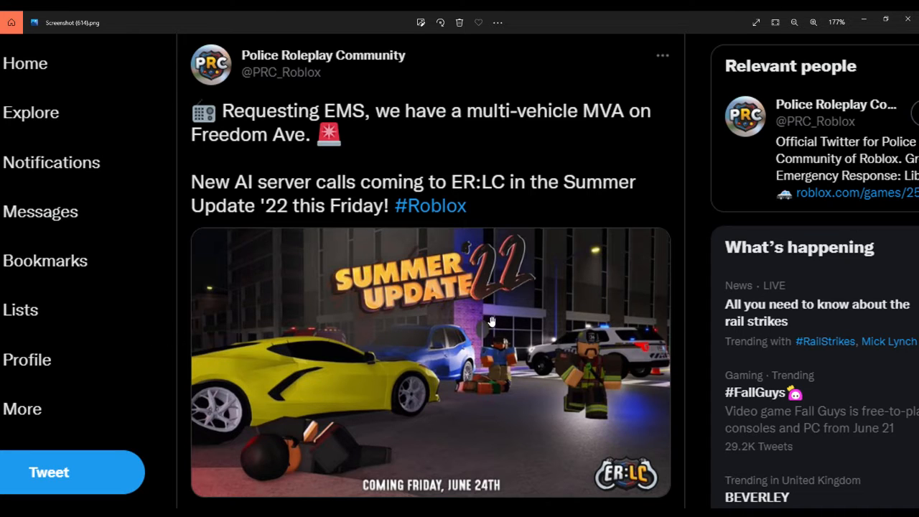
mouse_move(228, 360)
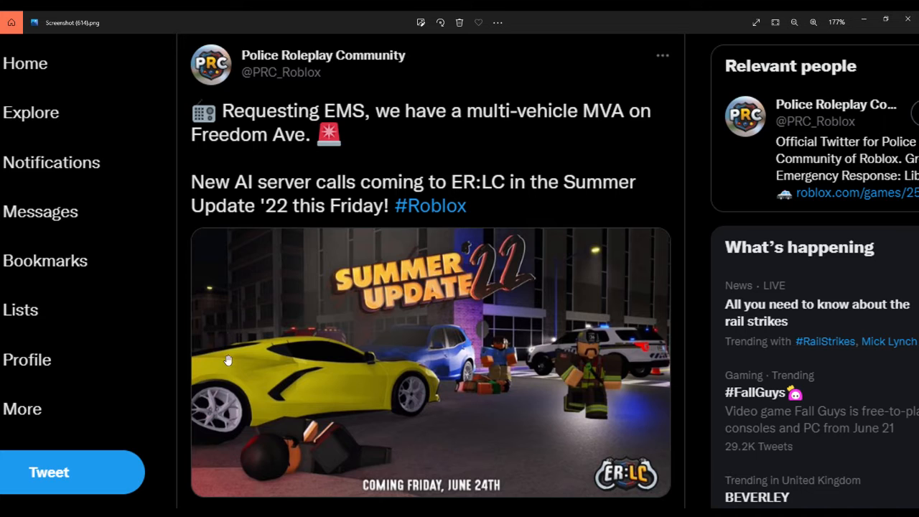
mouse_move(402, 401)
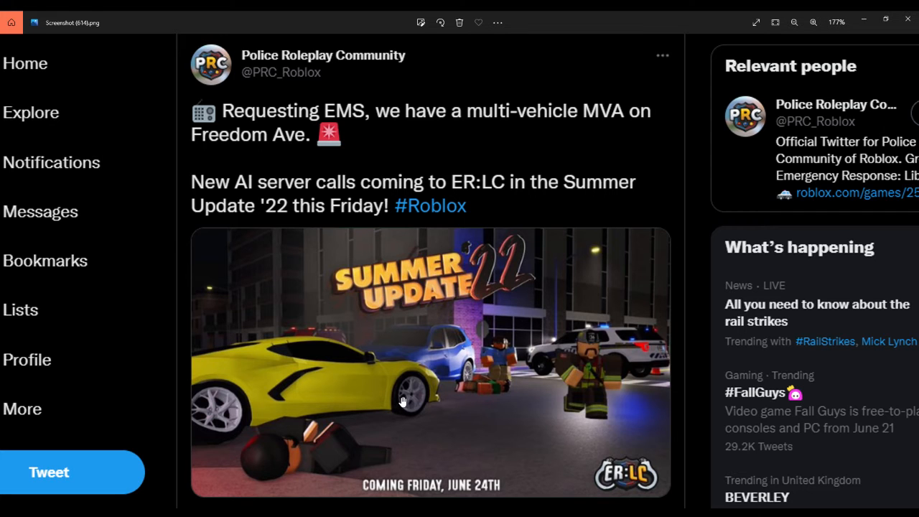
mouse_move(503, 161)
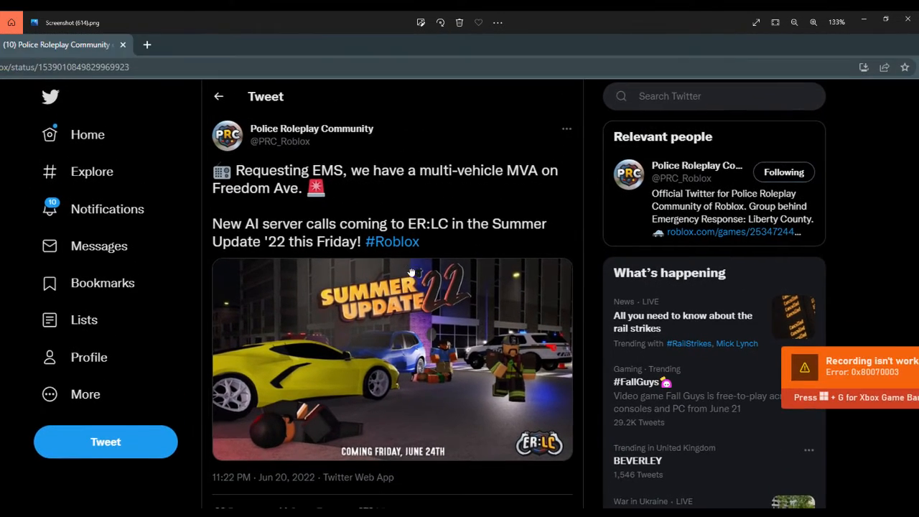
- Zoom the tweet text and Summer Update '22 image from 133% to about 214%
scroll("down", 3)
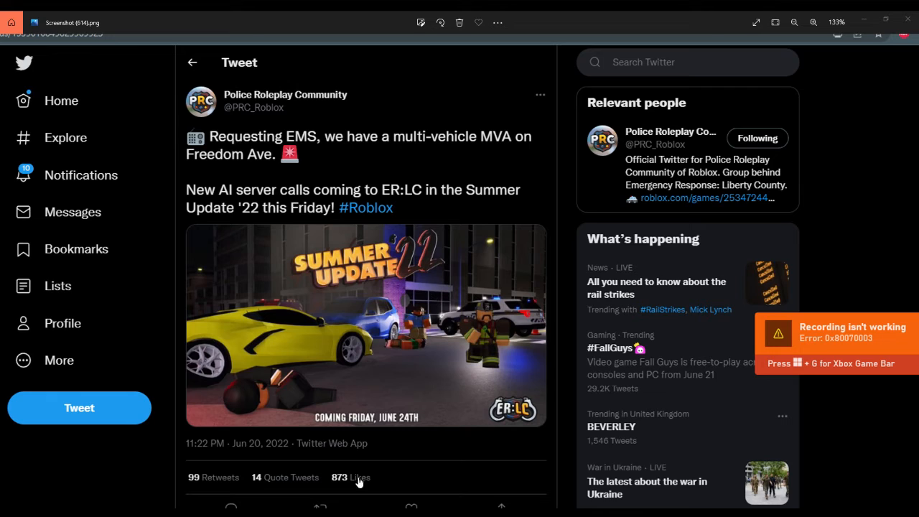
mouse_move(405, 388)
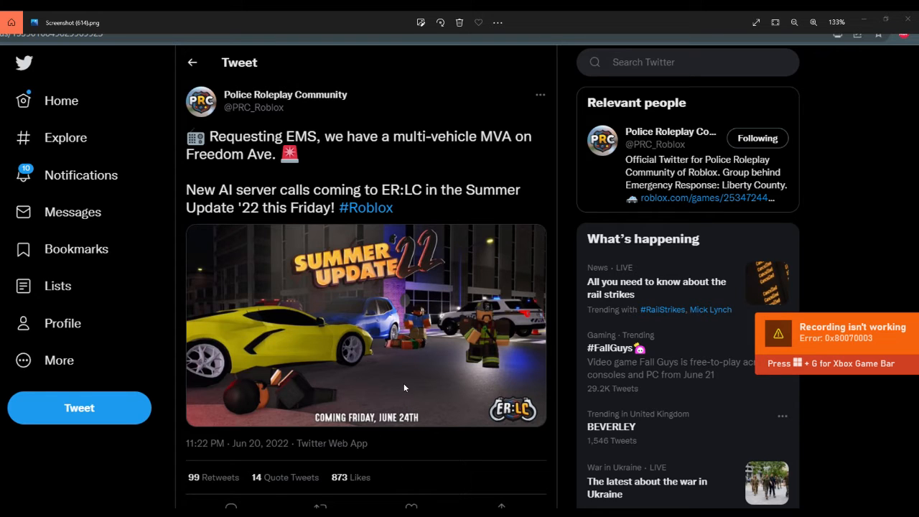
mouse_move(395, 414)
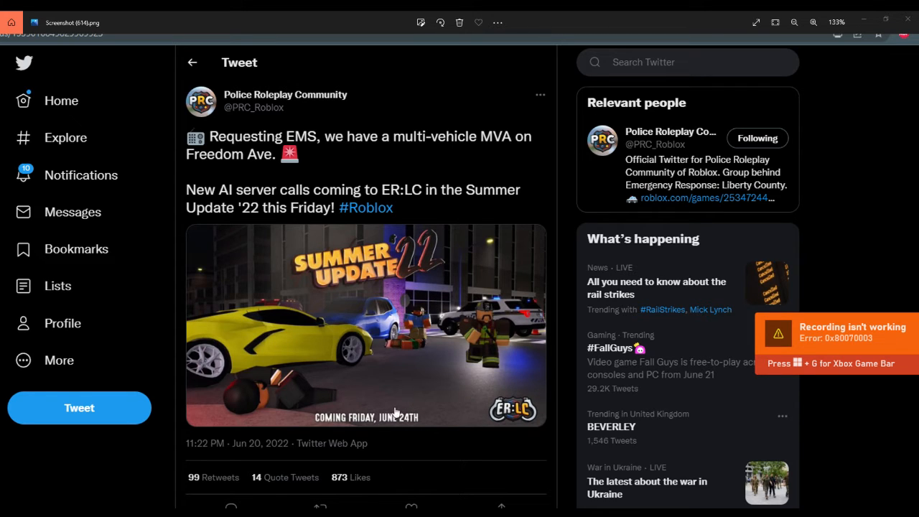
mouse_move(409, 237)
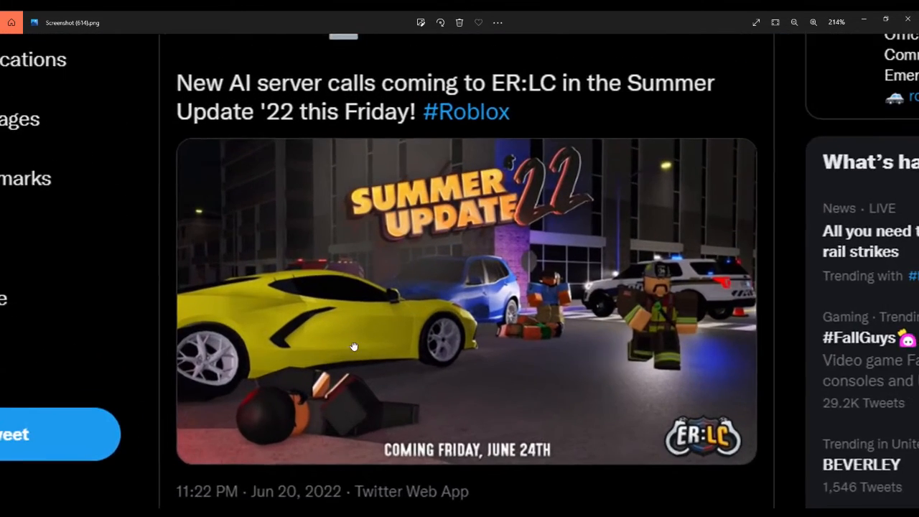
- Zoom to about 255% on the Summer Update '22 artwork and posting date
scroll("down", 3)
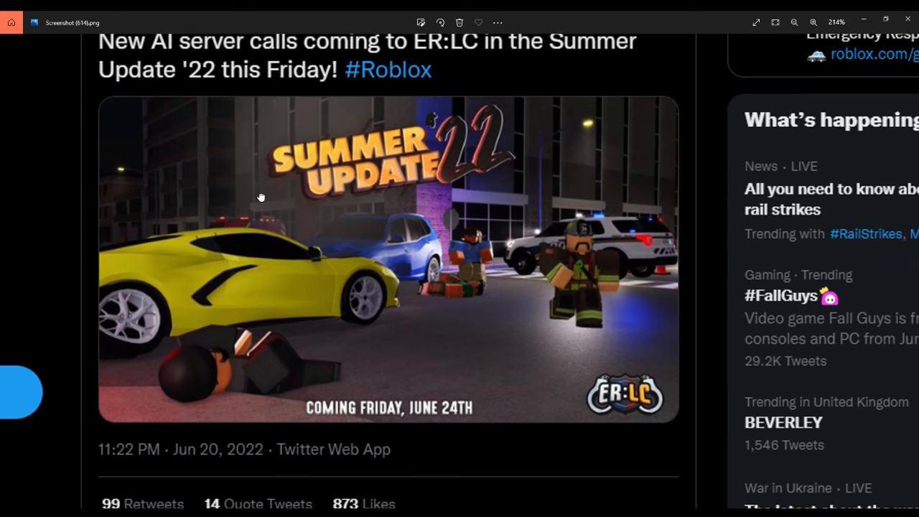
scroll("down", 3)
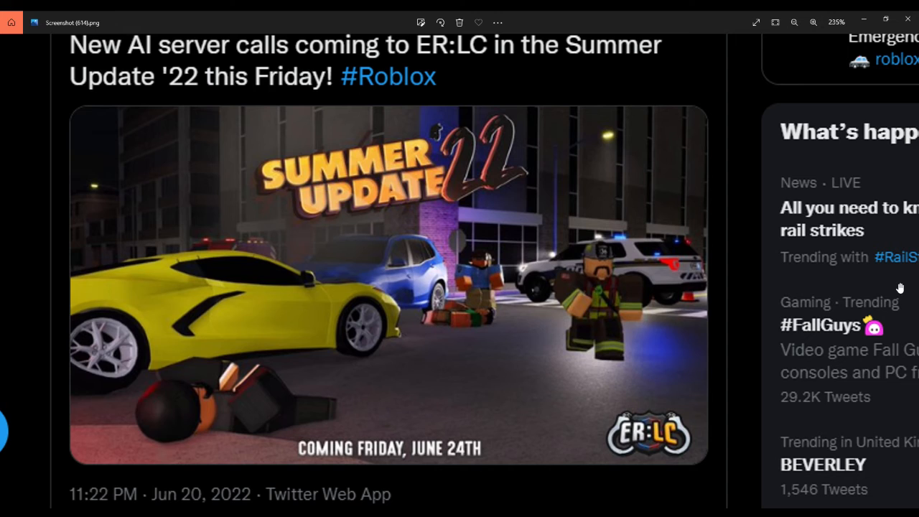
mouse_move(876, 362)
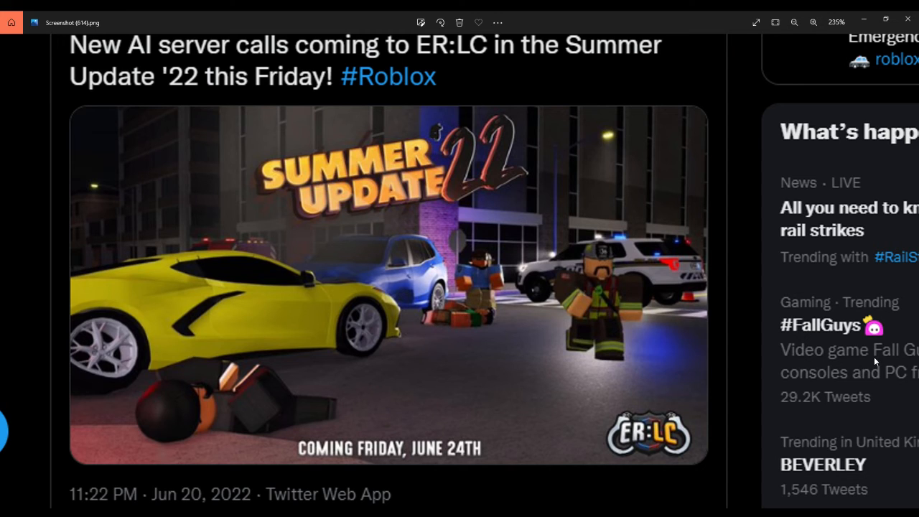